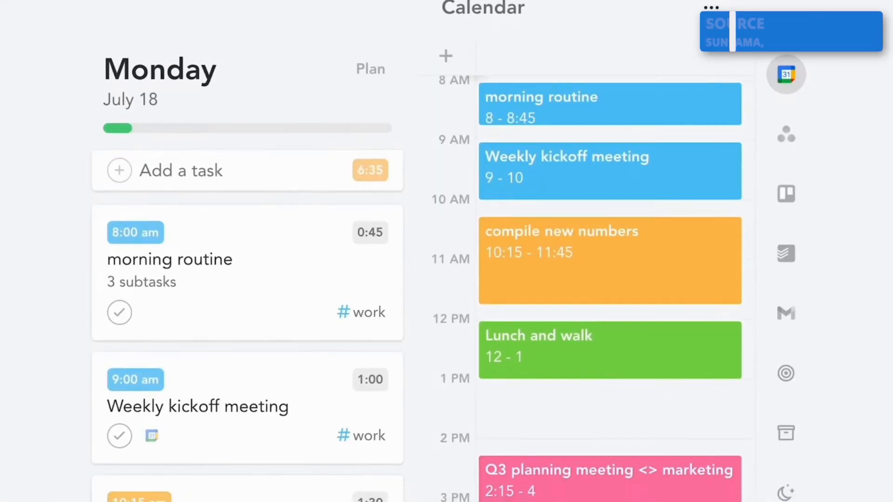
Step: Browse the Sunsama Tool Finder profile with its overview, video and what's-good tags, then reach sunsama.com
{"action": "scroll", "scroll_direction": "down", "scroll_amount": 3}
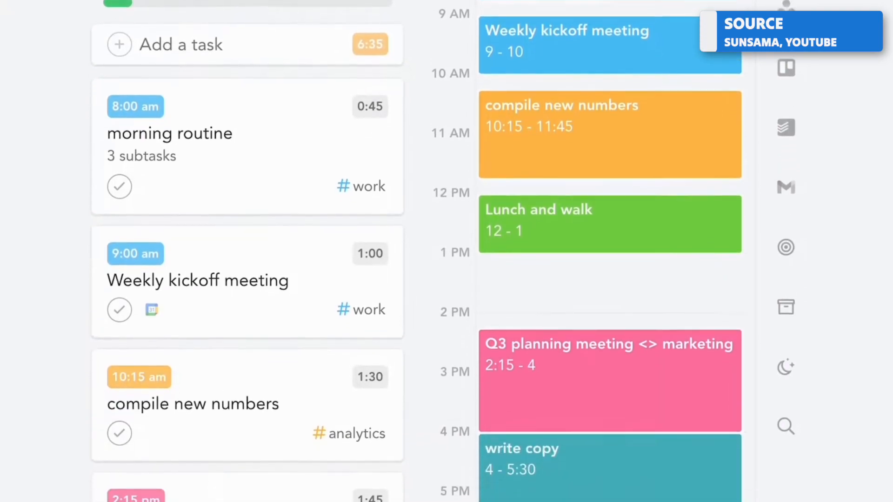
{"action": "scroll", "scroll_direction": "down", "scroll_amount": 3}
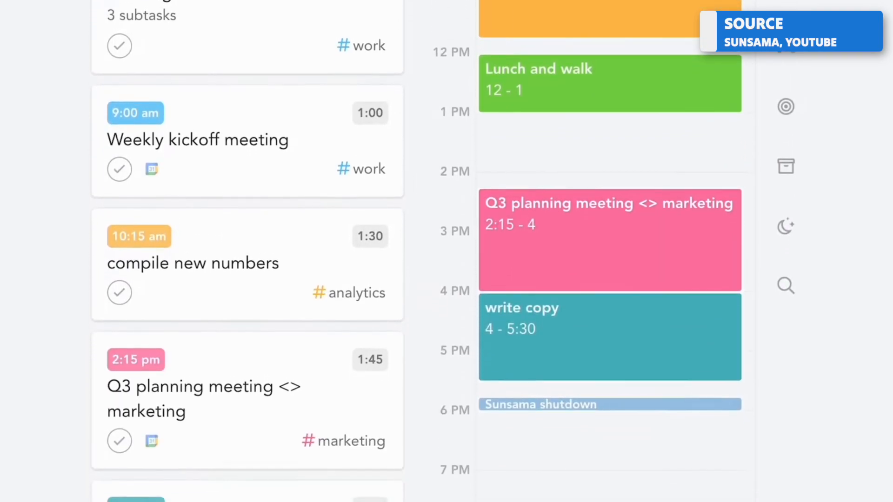
{"action": "scroll", "scroll_direction": "down", "scroll_amount": 3}
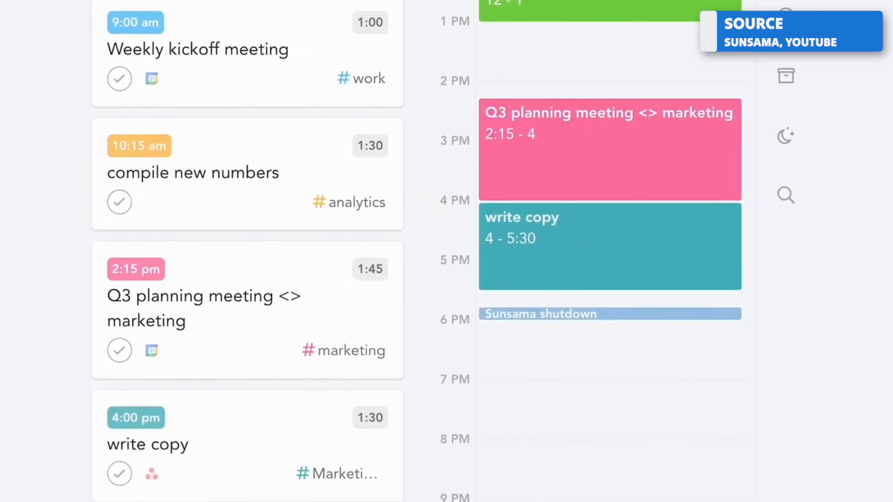
{"action": "scroll", "scroll_direction": "up", "scroll_amount": 3}
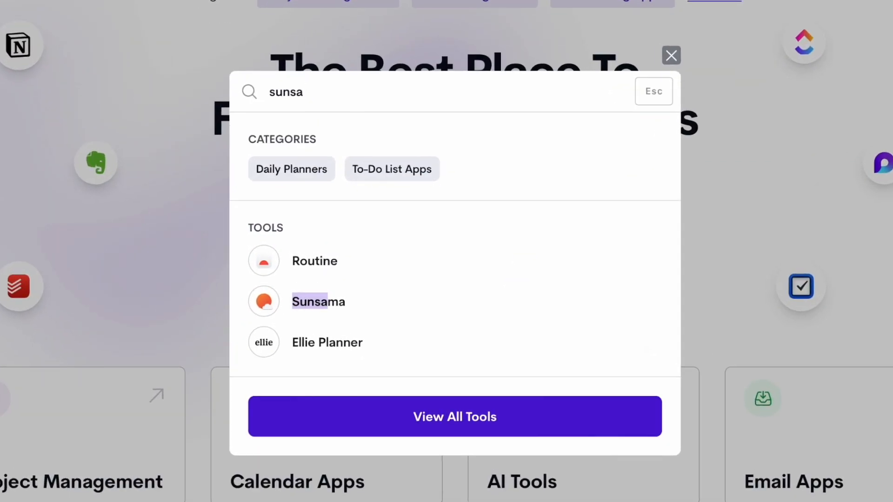
{"action": "left_click", "coordinate": [318, 301]}
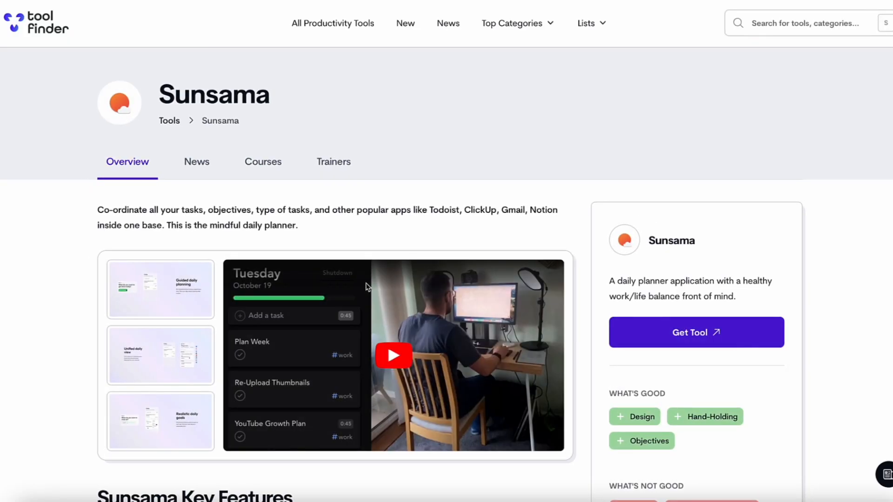
{"action": "scroll", "scroll_direction": "down", "scroll_amount": 3}
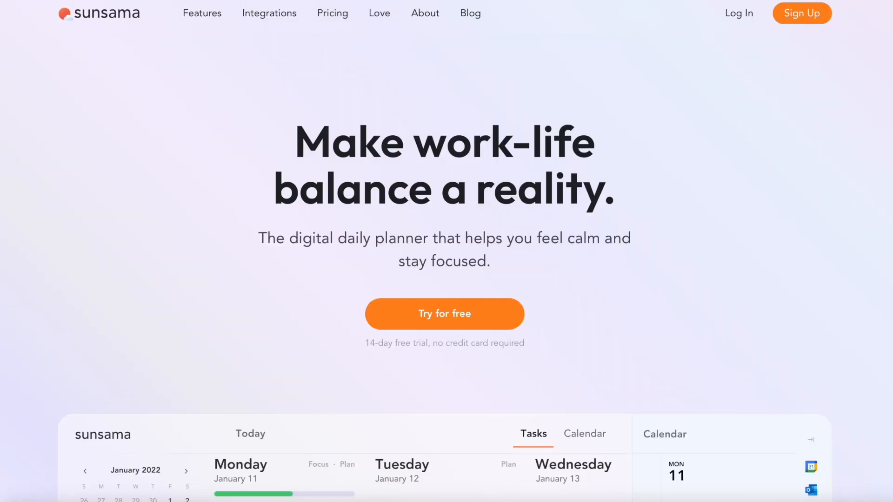
Step: Scroll the Sunsama pricing page through the 14-day trial, $16 yearly and $20 monthly plans
{"action": "scroll", "scroll_direction": "down", "scroll_amount": 3}
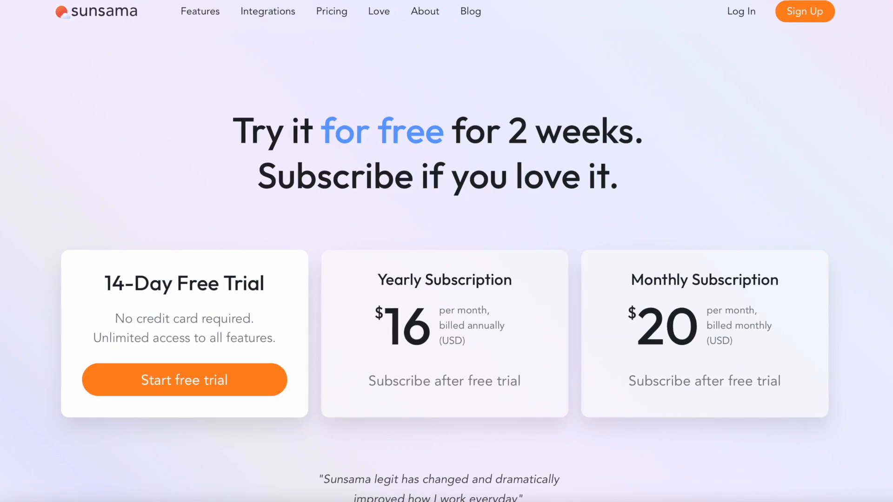
{"action": "scroll", "scroll_direction": "down", "scroll_amount": 3}
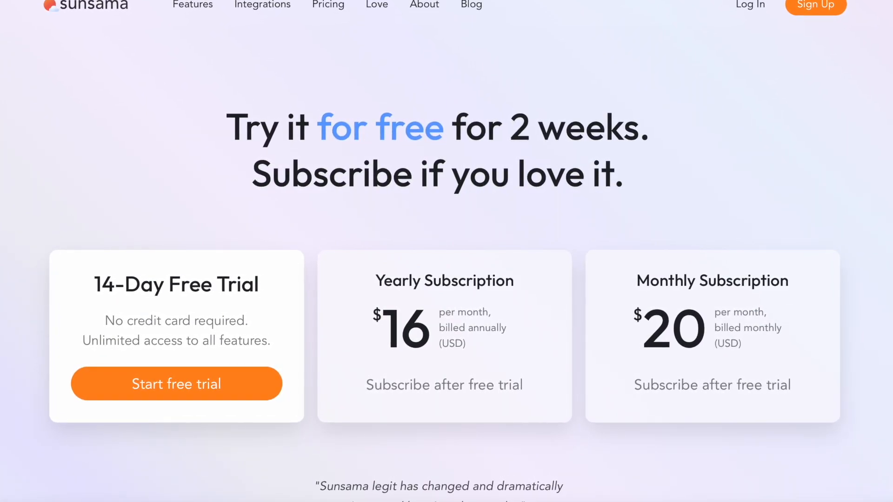
{"action": "scroll", "scroll_direction": "down", "scroll_amount": 3}
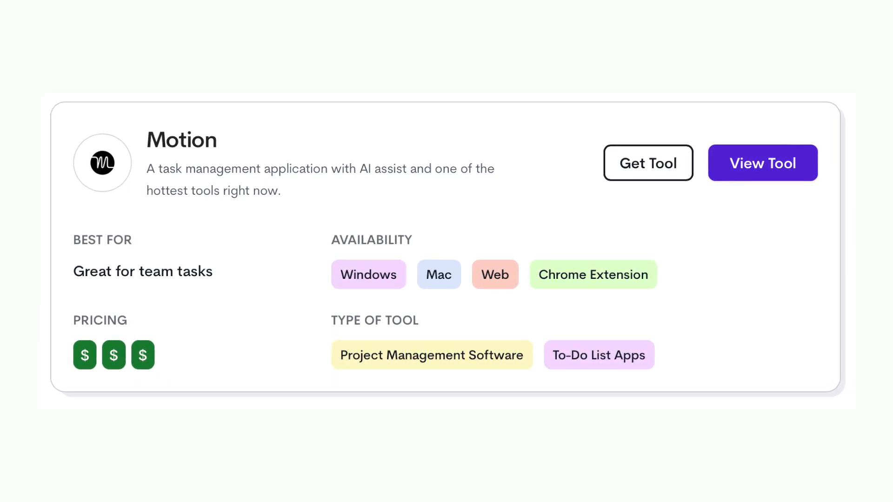
Step: View the Motion tool and its Team plan at $12 per user monthly, $20 billed monthly
{"action": "left_click", "coordinate": [762, 162]}
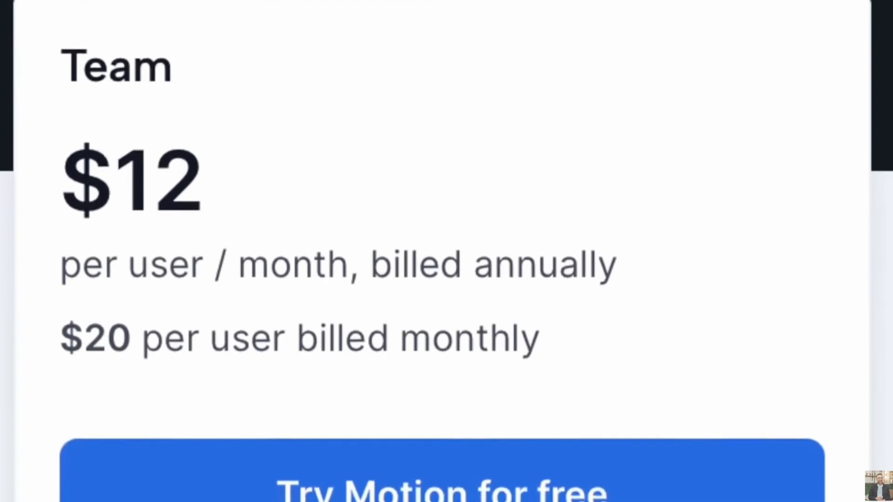
{"action": "scroll", "scroll_direction": "down", "scroll_amount": 3}
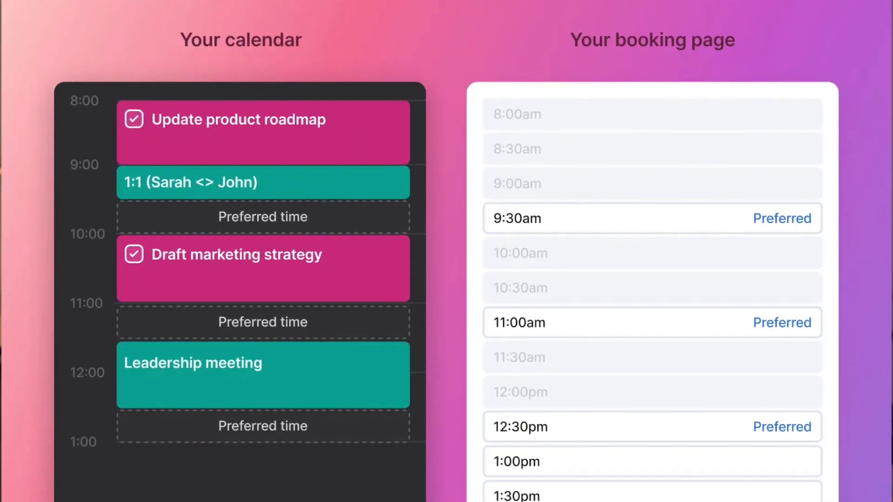
{"action": "scroll", "scroll_direction": "down", "scroll_amount": 3}
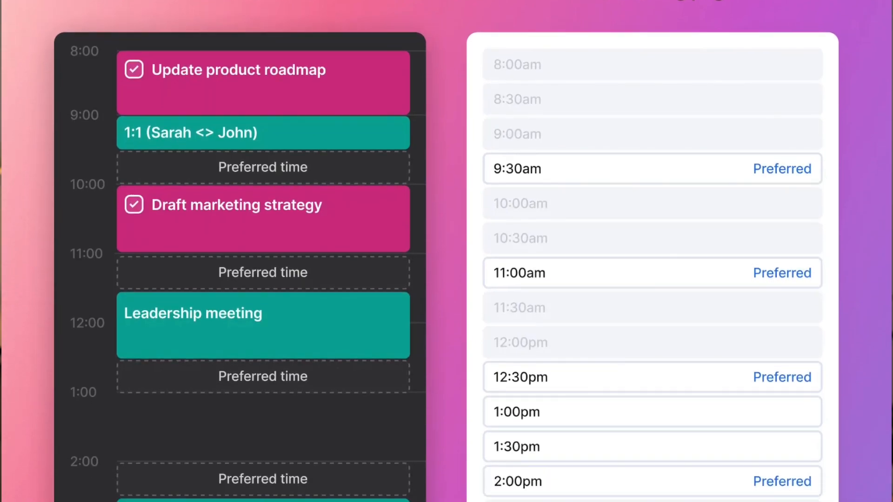
{"action": "scroll", "scroll_direction": "down", "scroll_amount": 3}
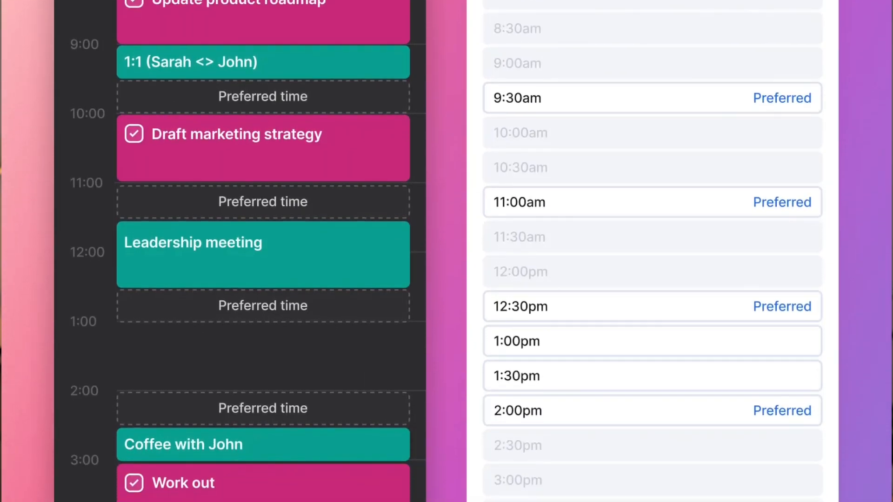
{"action": "scroll", "scroll_direction": "down", "scroll_amount": 3}
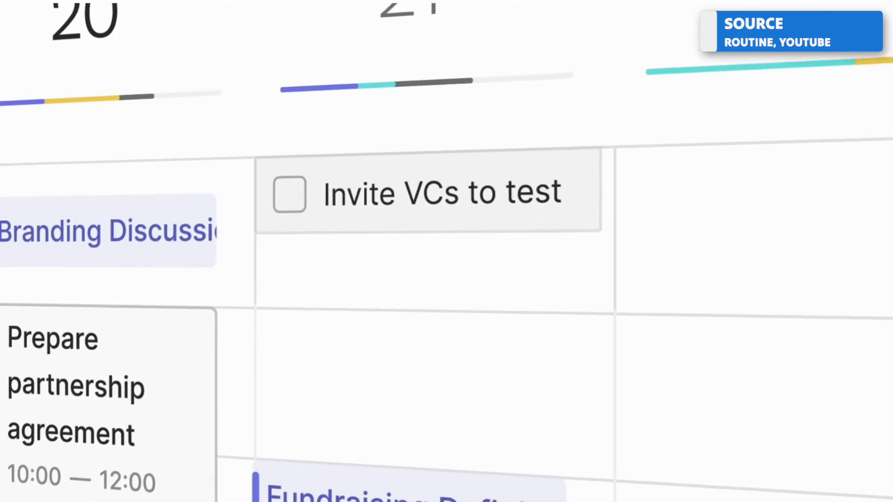
Step: Show Routine's mobile Today schedule and the Branding Discussion meeting note
{"action": "left_click", "coordinate": [81, 282]}
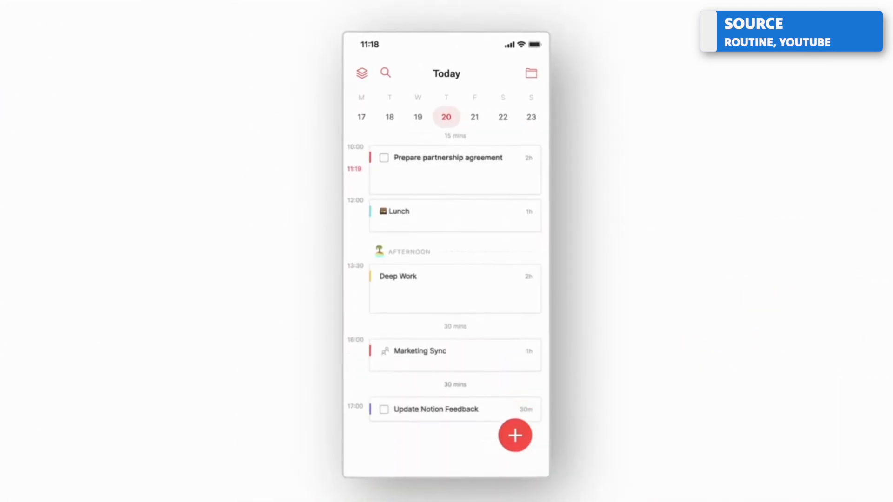
{"action": "left_click", "coordinate": [362, 72]}
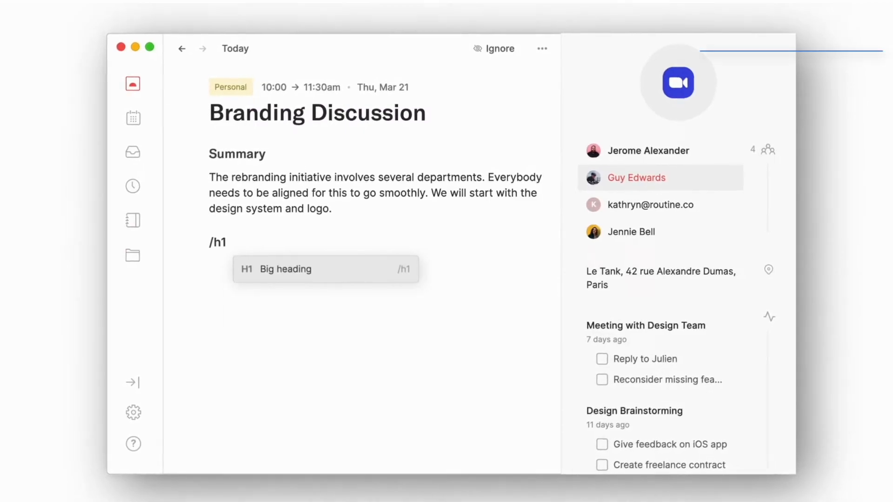
Step: Add an 'Action Items' heading with 'Prepare slide deck' and a second to-do, then return to Today
{"action": "type", "text": "Action Items"}
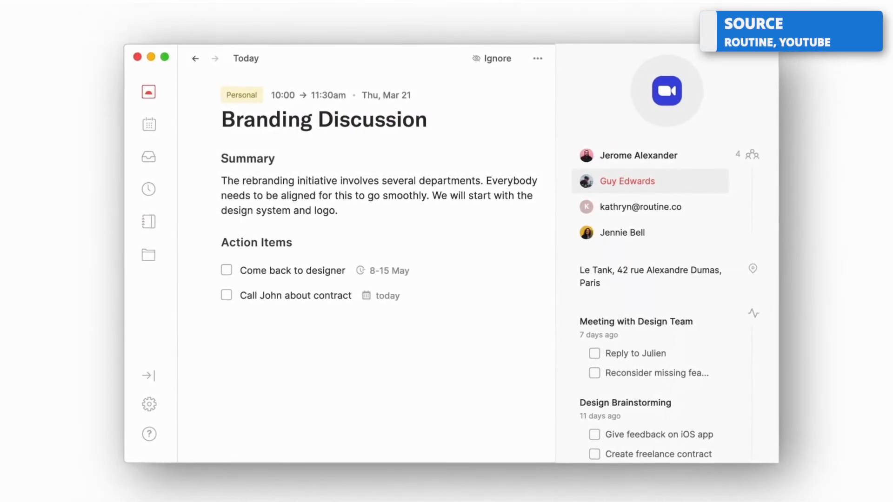
{"action": "left_click", "coordinate": [148, 124]}
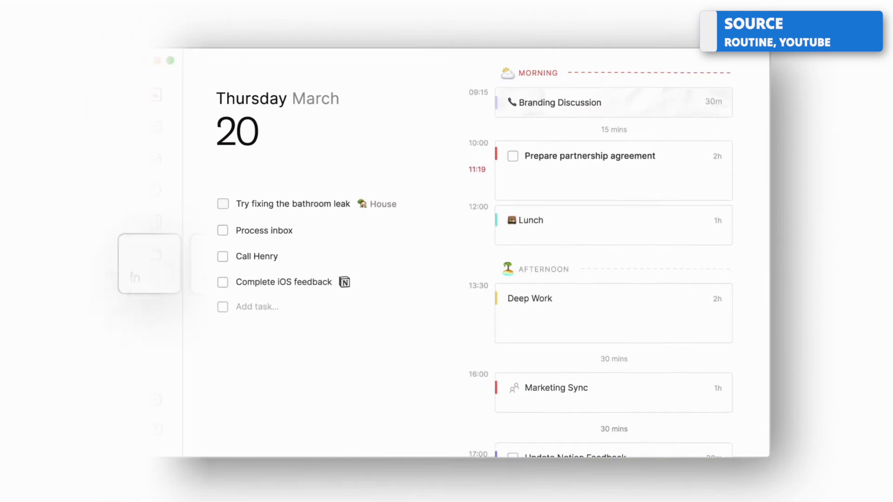
{"action": "type", "text": "Prepare slide deck"}
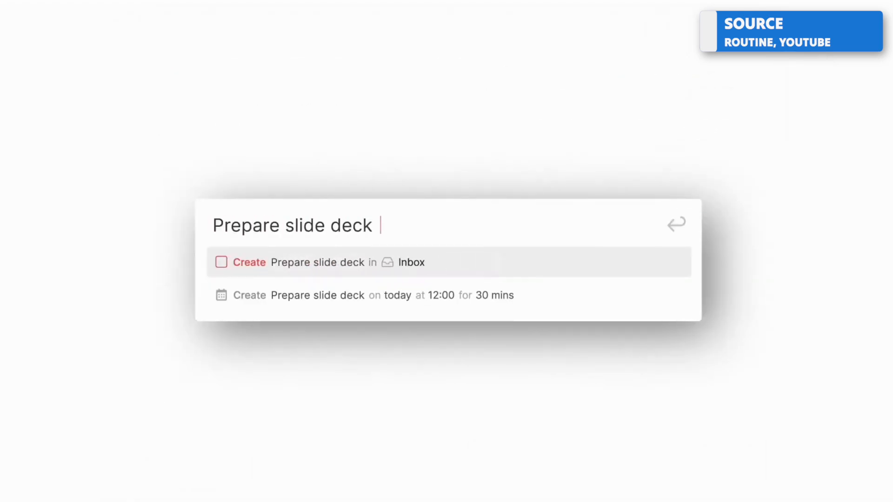
{"action": "type", "text": "Du"}
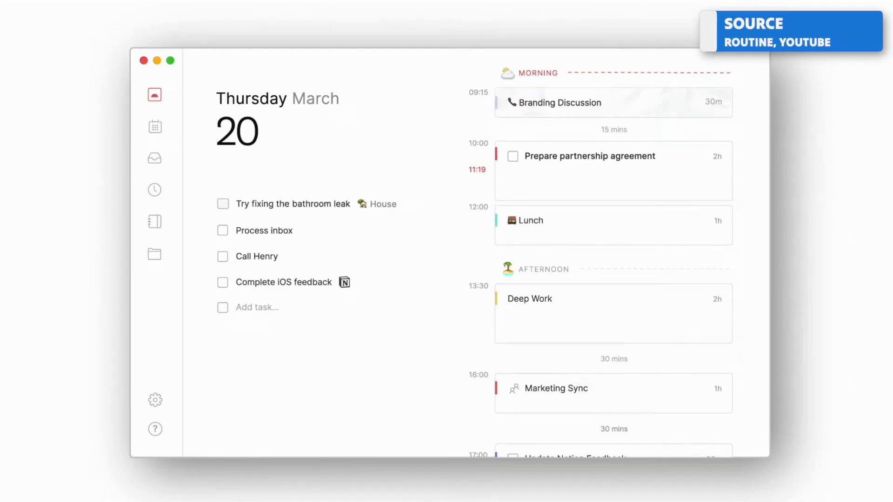
{"action": "left_click", "coordinate": [222, 230]}
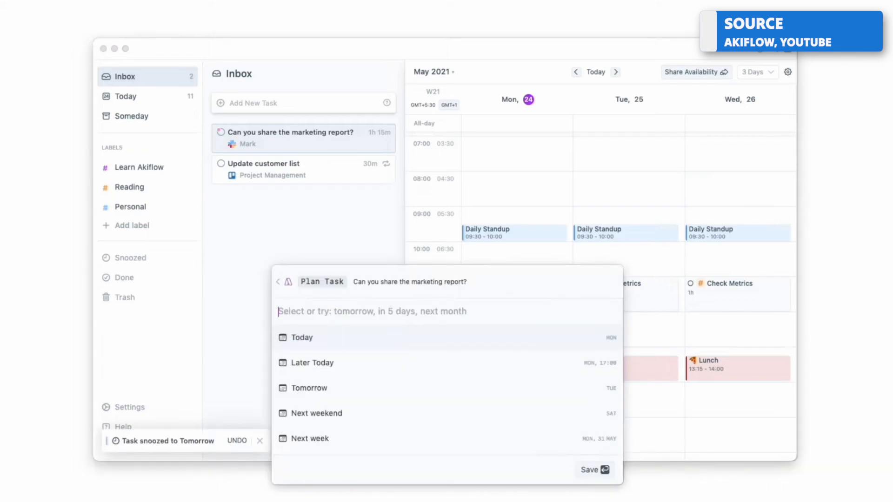
Step: Plan 'Can you share the marketing report?' for 'today 3pm', offering Today at 15:00
{"action": "type", "text": "today 3pm"}
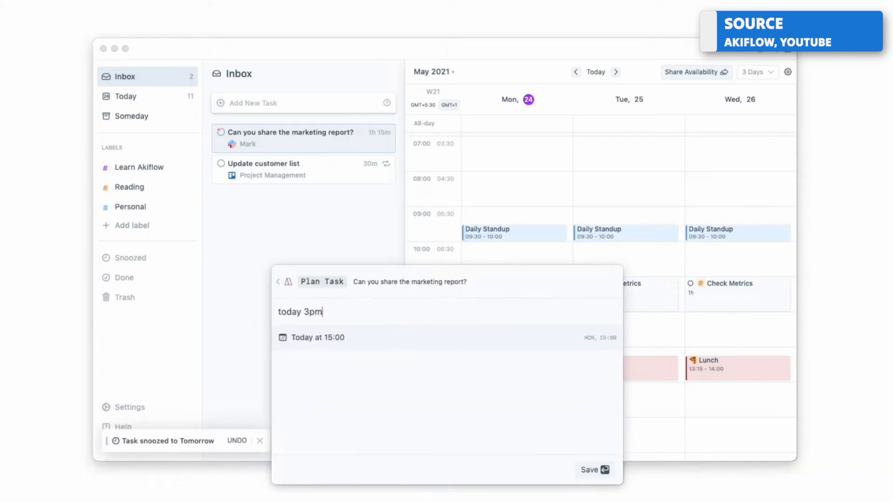